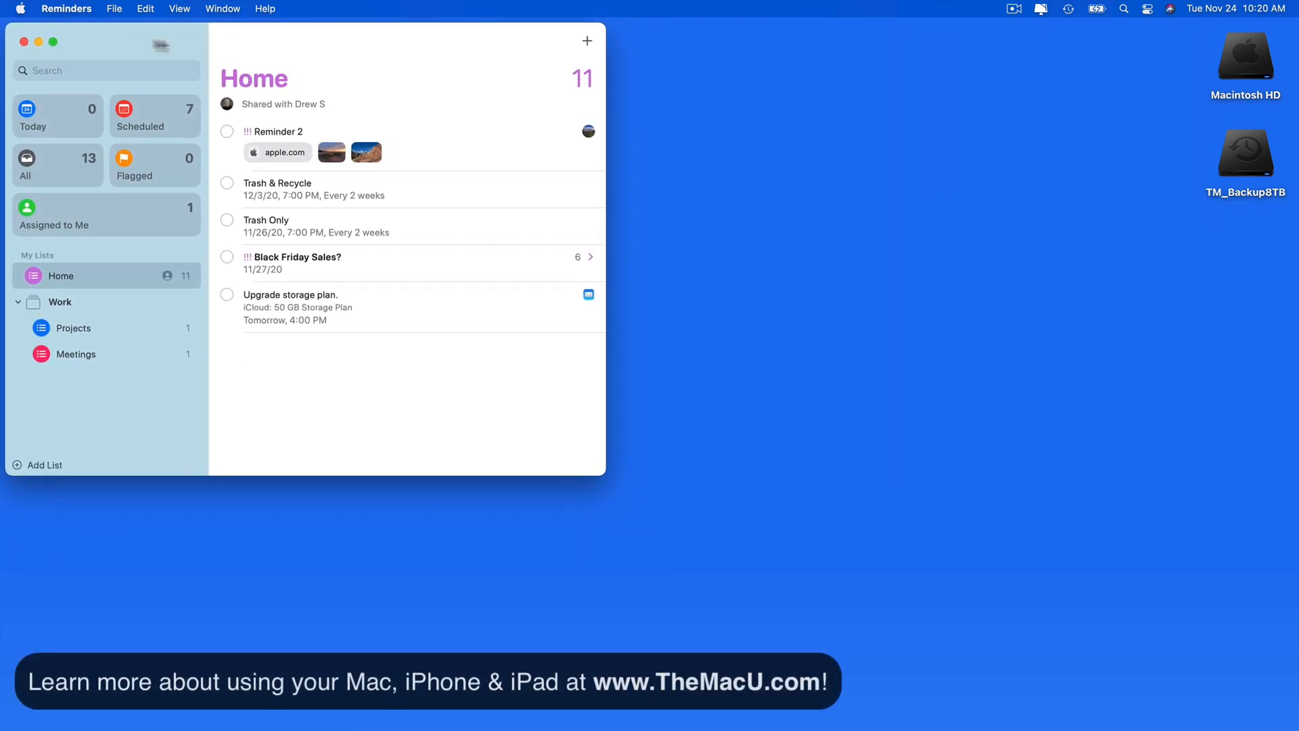
{"action": "mouse_move", "coordinate": [971, 162]}
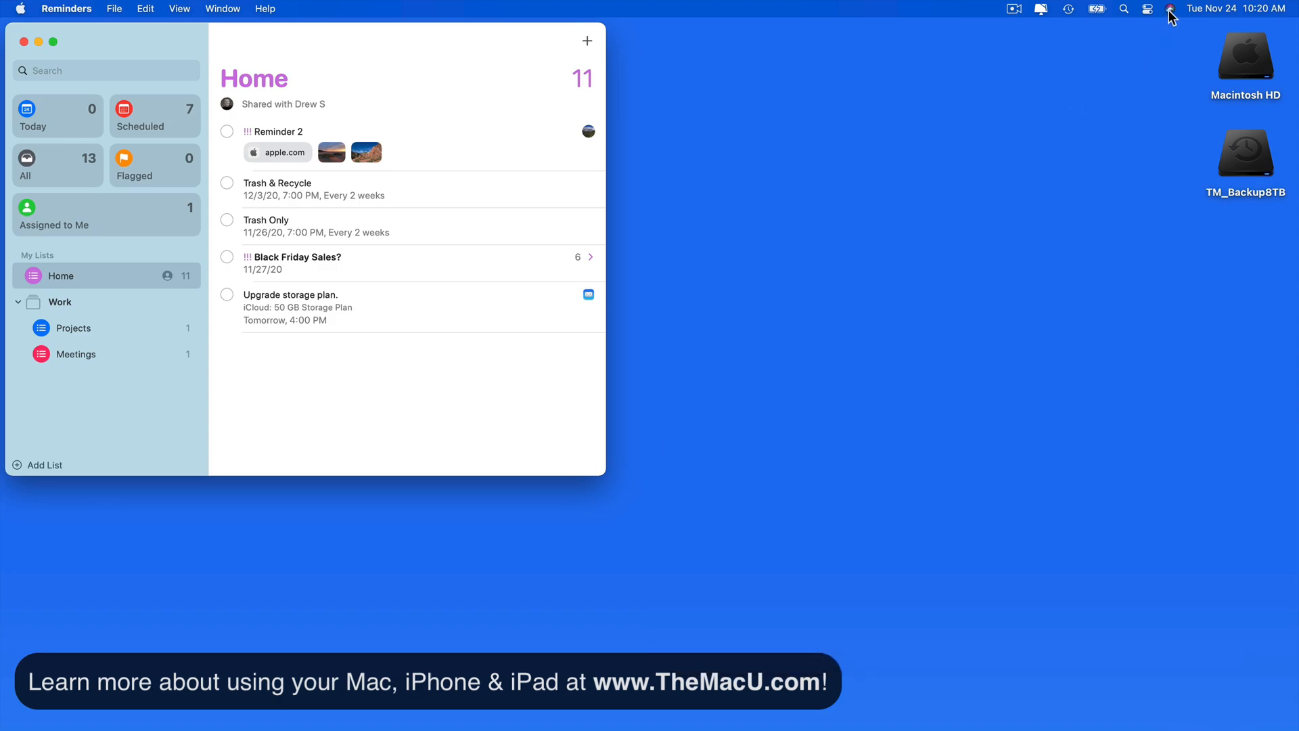
Ask Siri to remind me to water plants tomorrow at 8 AM, then close Reminders Preferences.
{"action": "left_click", "coordinate": [1169, 18]}
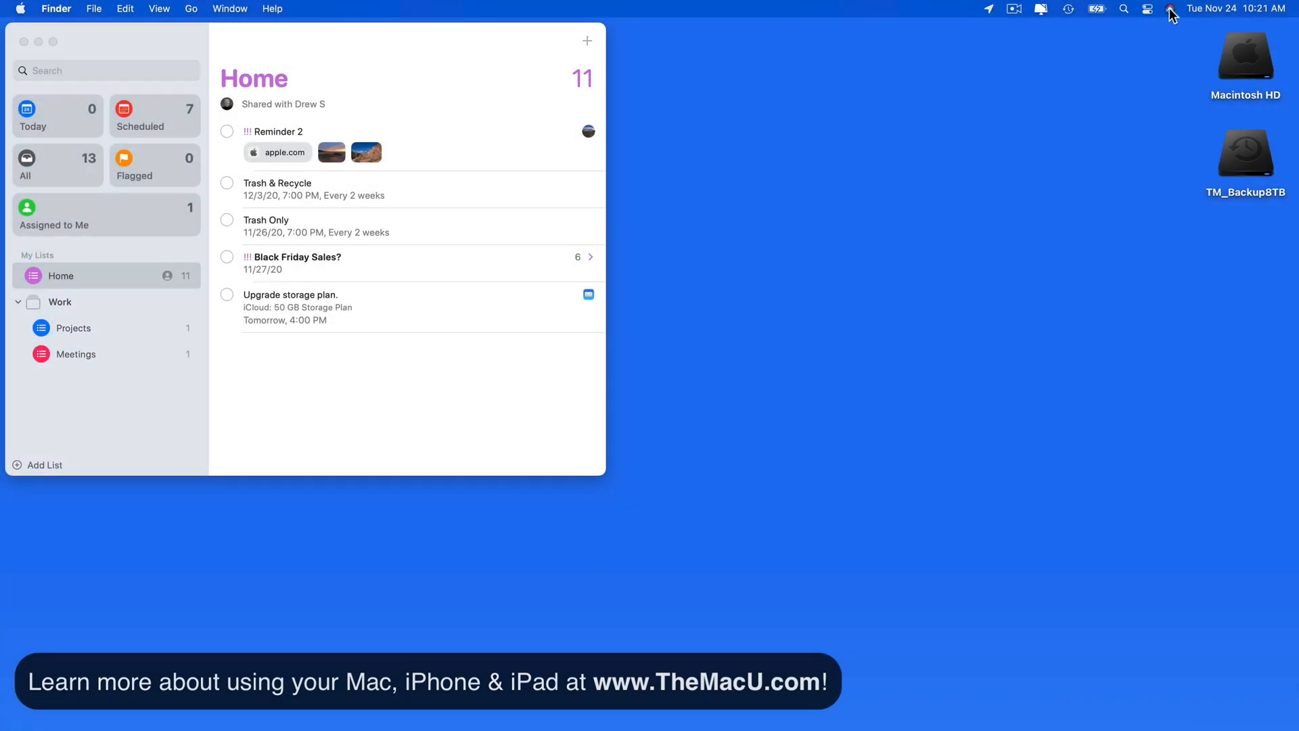
{"action": "left_click", "coordinate": [1148, 10]}
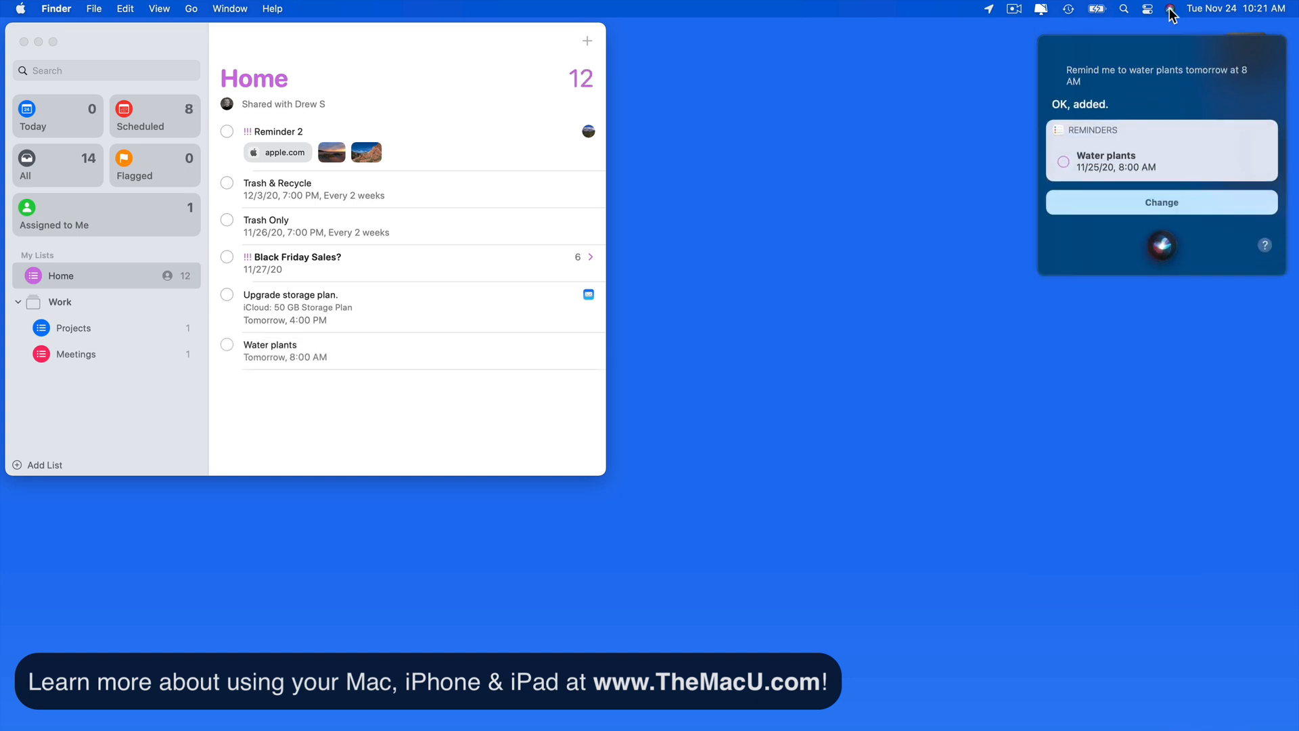
{"action": "mouse_move", "coordinate": [1061, 256]}
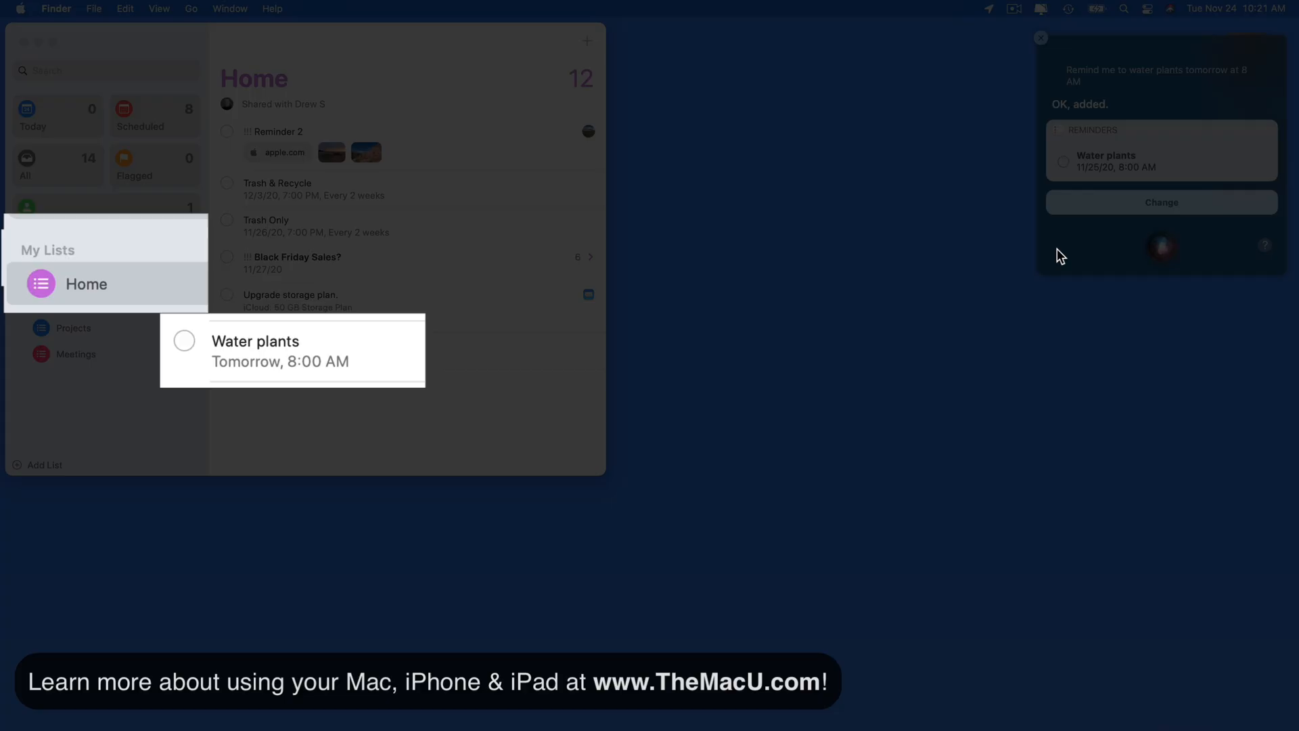
{"action": "mouse_move", "coordinate": [1027, 206]}
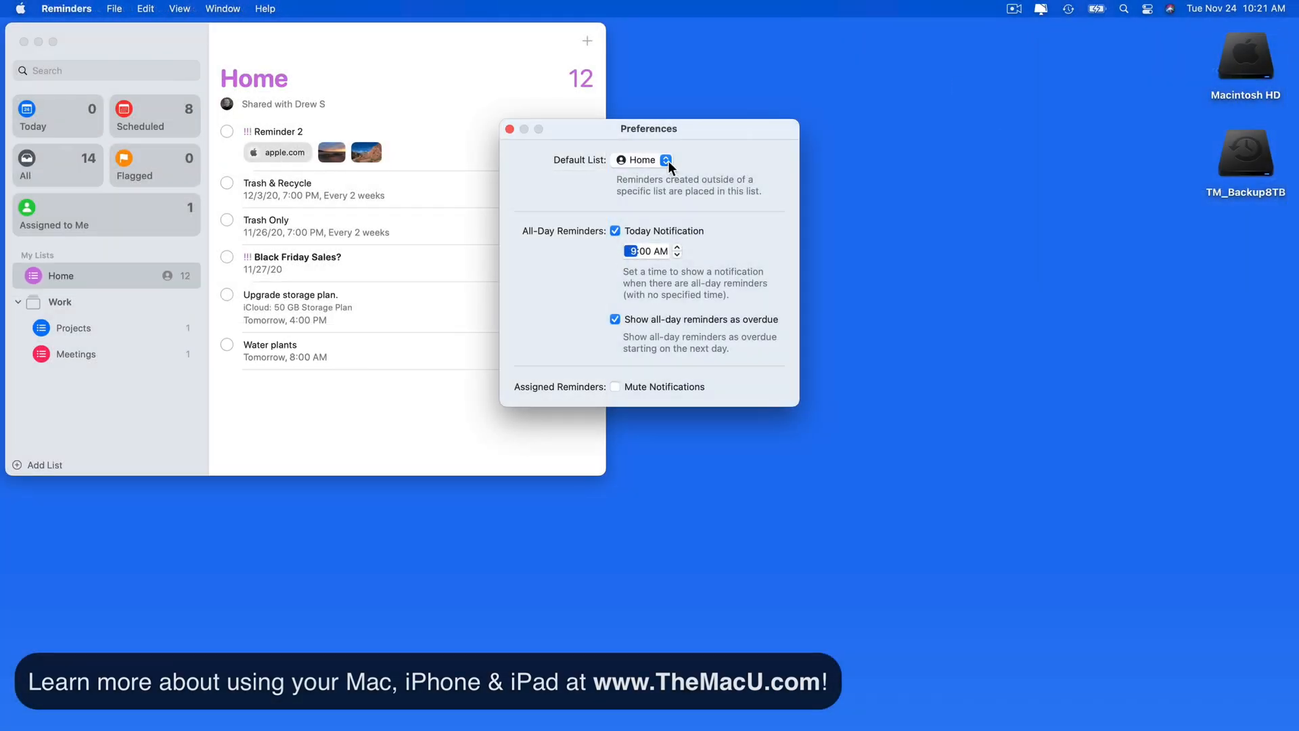
{"action": "mouse_move", "coordinate": [711, 176]}
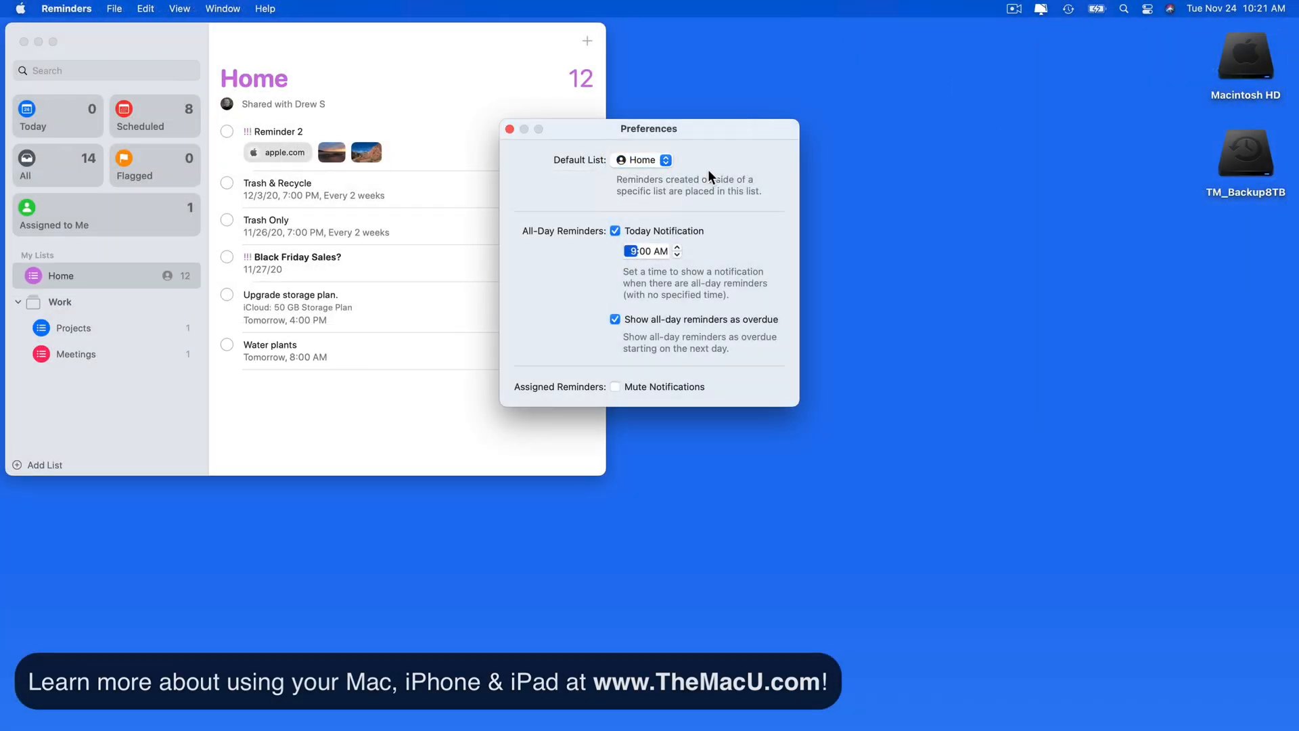
{"action": "left_click", "coordinate": [510, 130]}
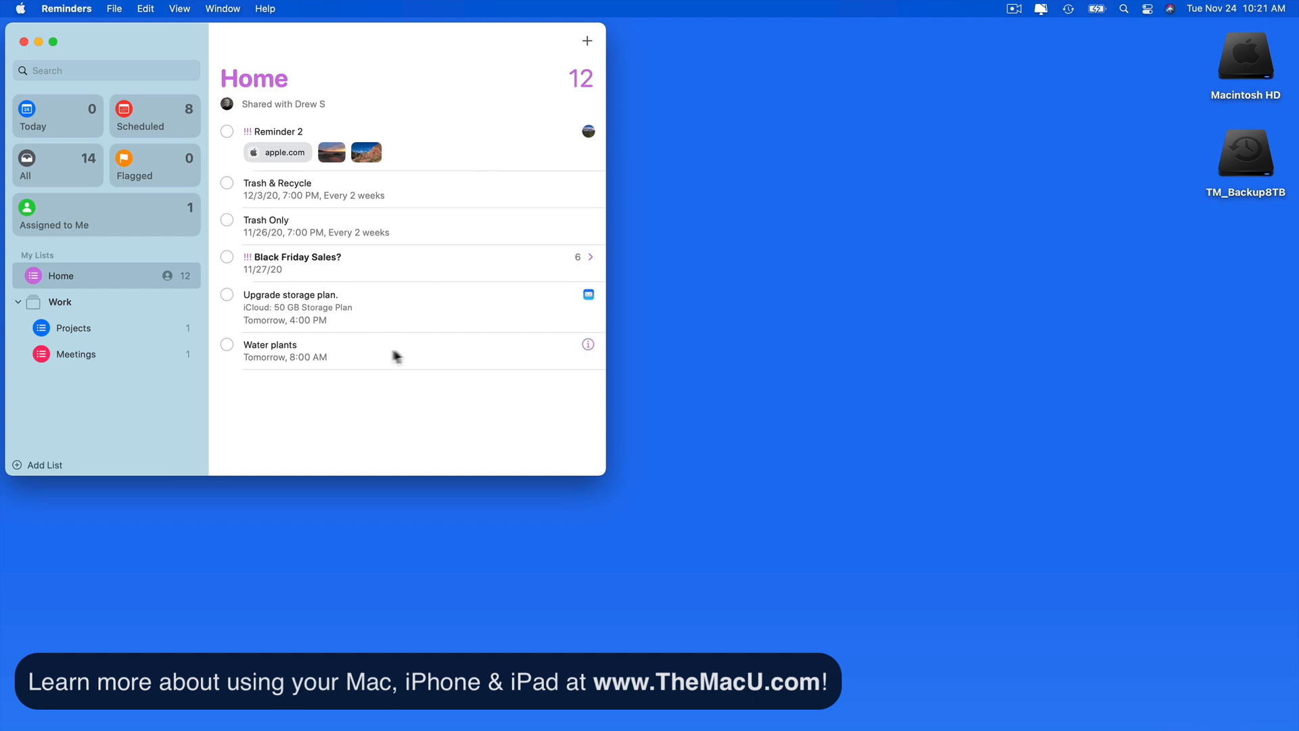
{"action": "left_click", "coordinate": [589, 343]}
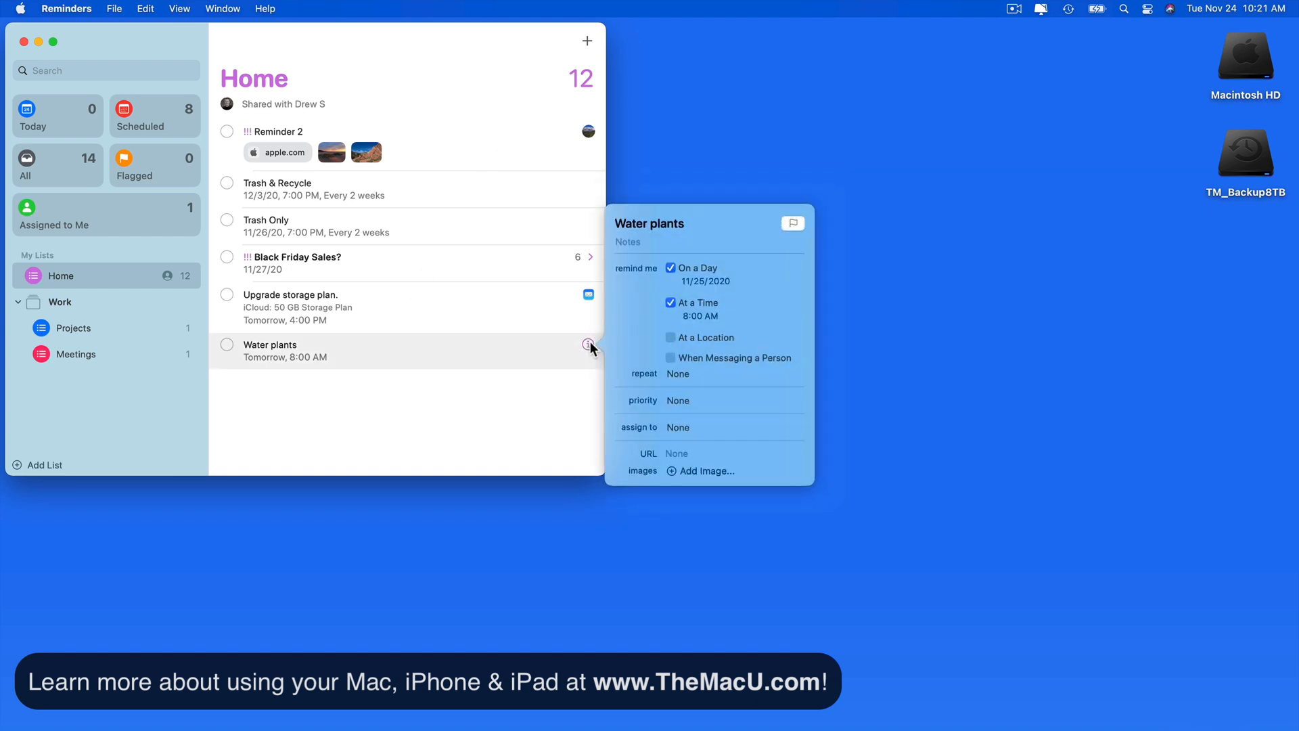
{"action": "mouse_move", "coordinate": [560, 351]}
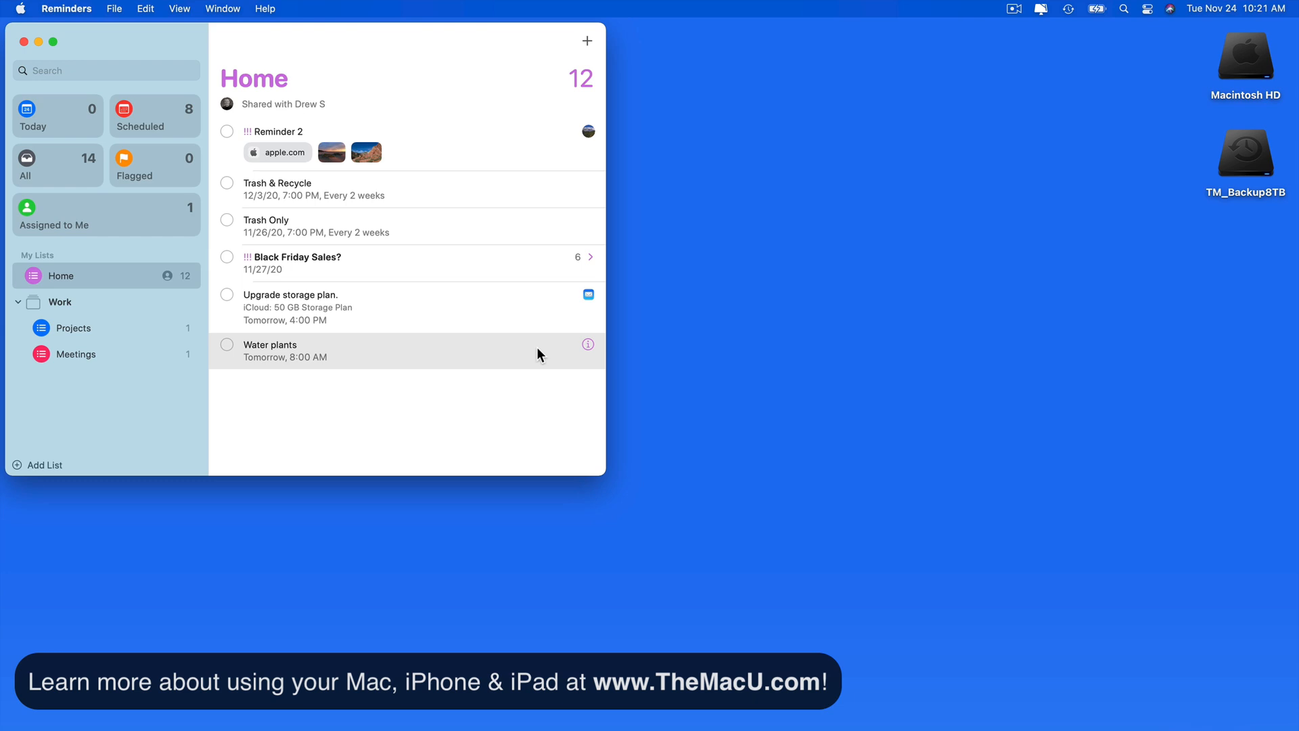
{"action": "mouse_move", "coordinate": [1101, 118]}
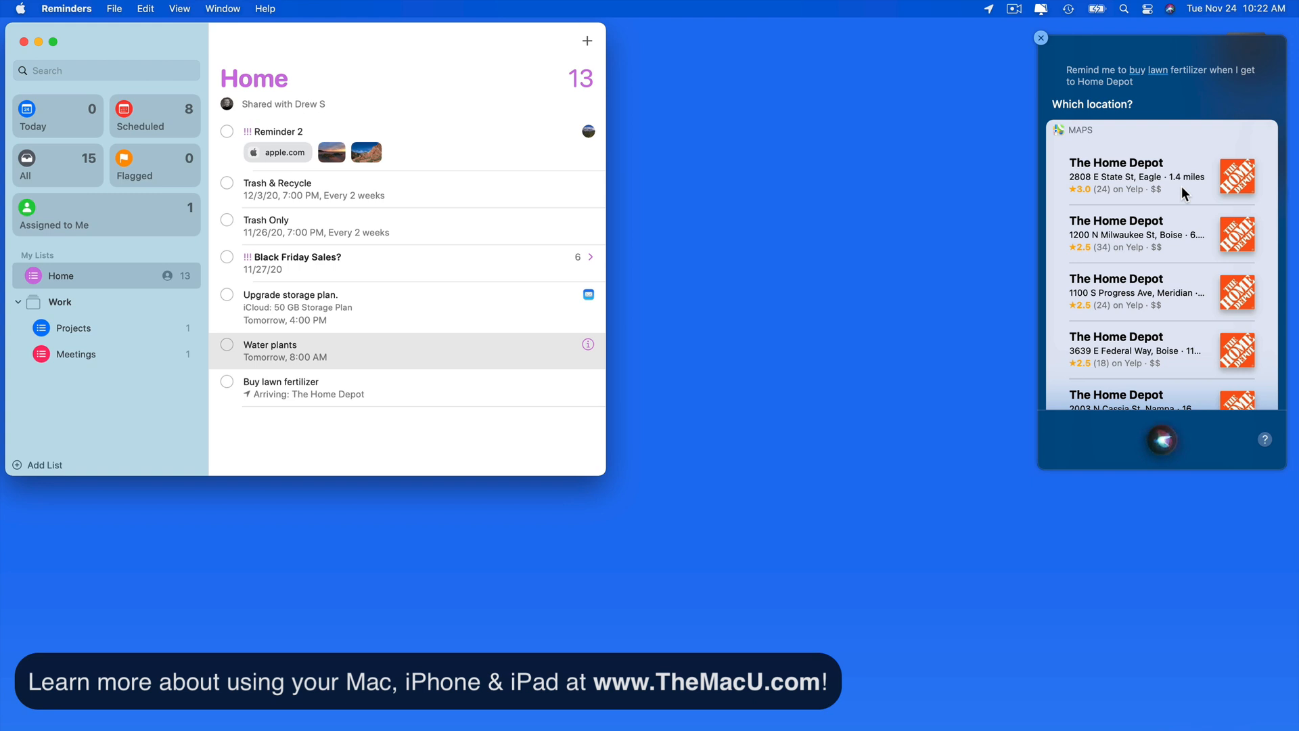
Review the Home Depot fertilizer reminder's details, then delete the Water plants reminder.
{"action": "left_click", "coordinate": [1041, 38]}
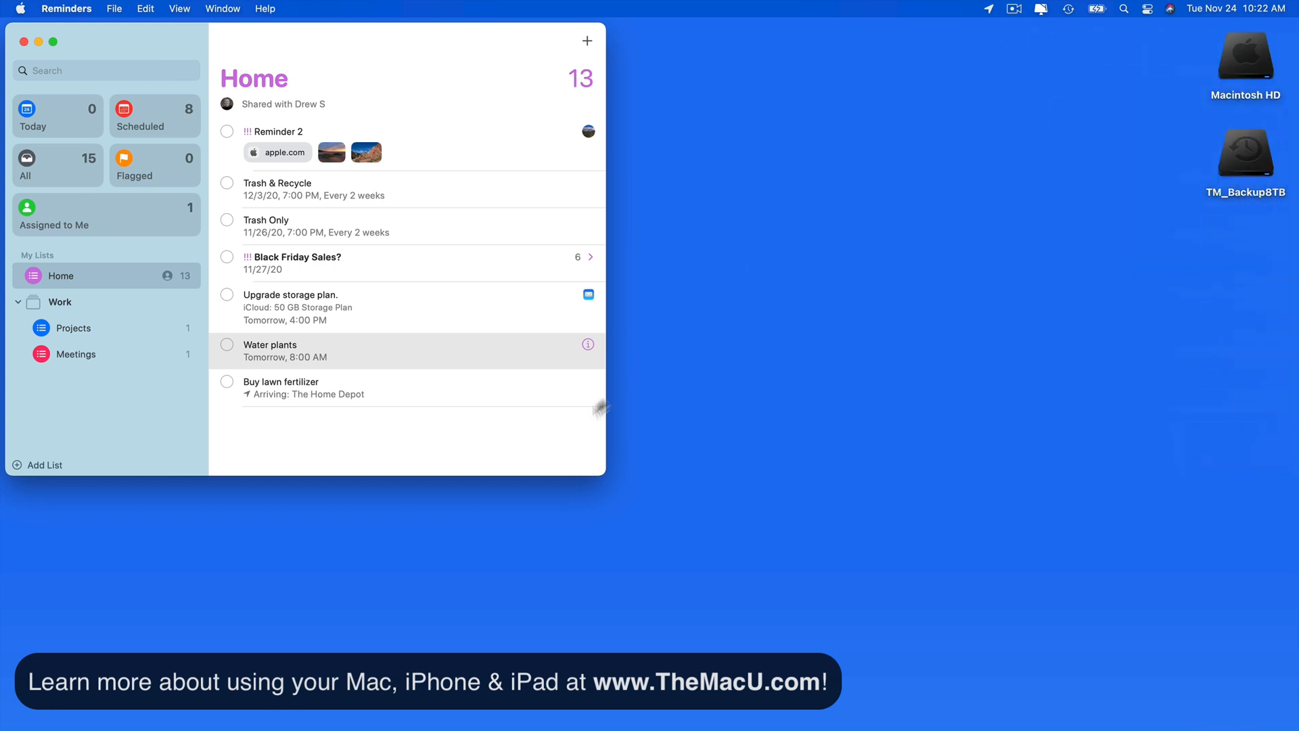
{"action": "mouse_move", "coordinate": [589, 387]}
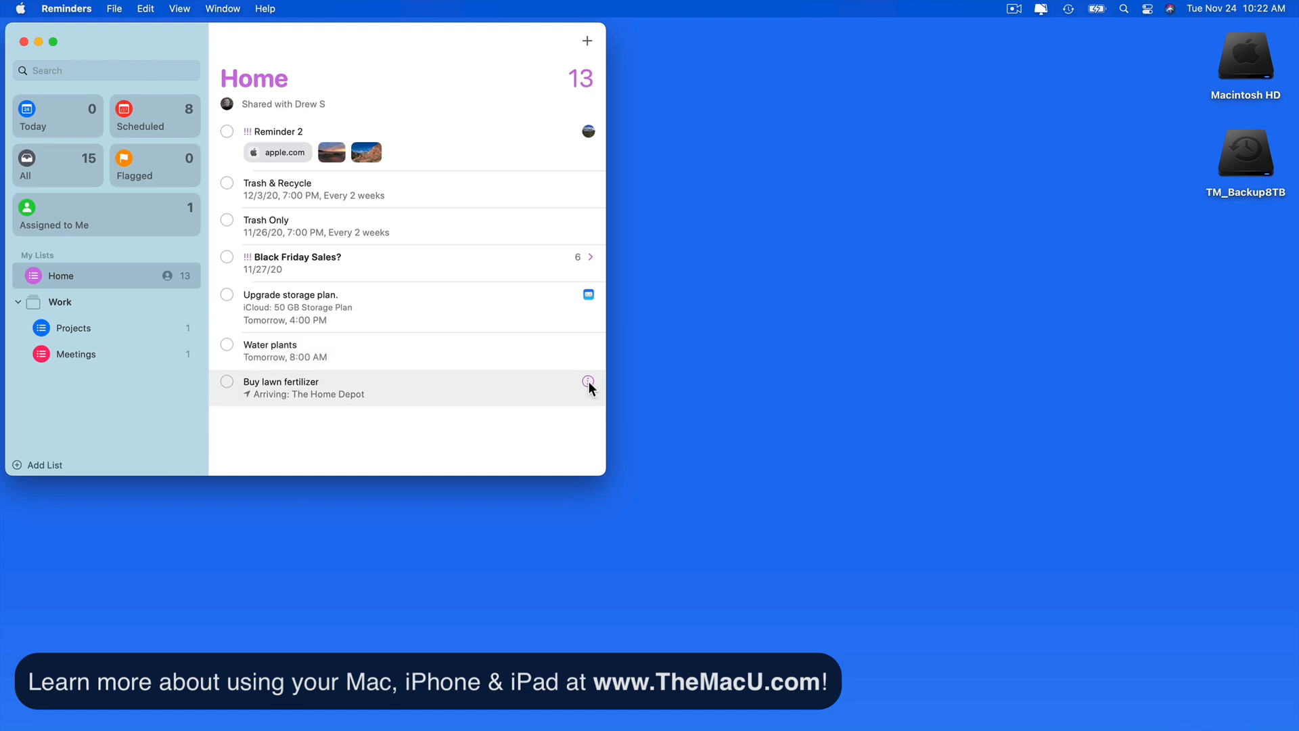
{"action": "left_click", "coordinate": [589, 381]}
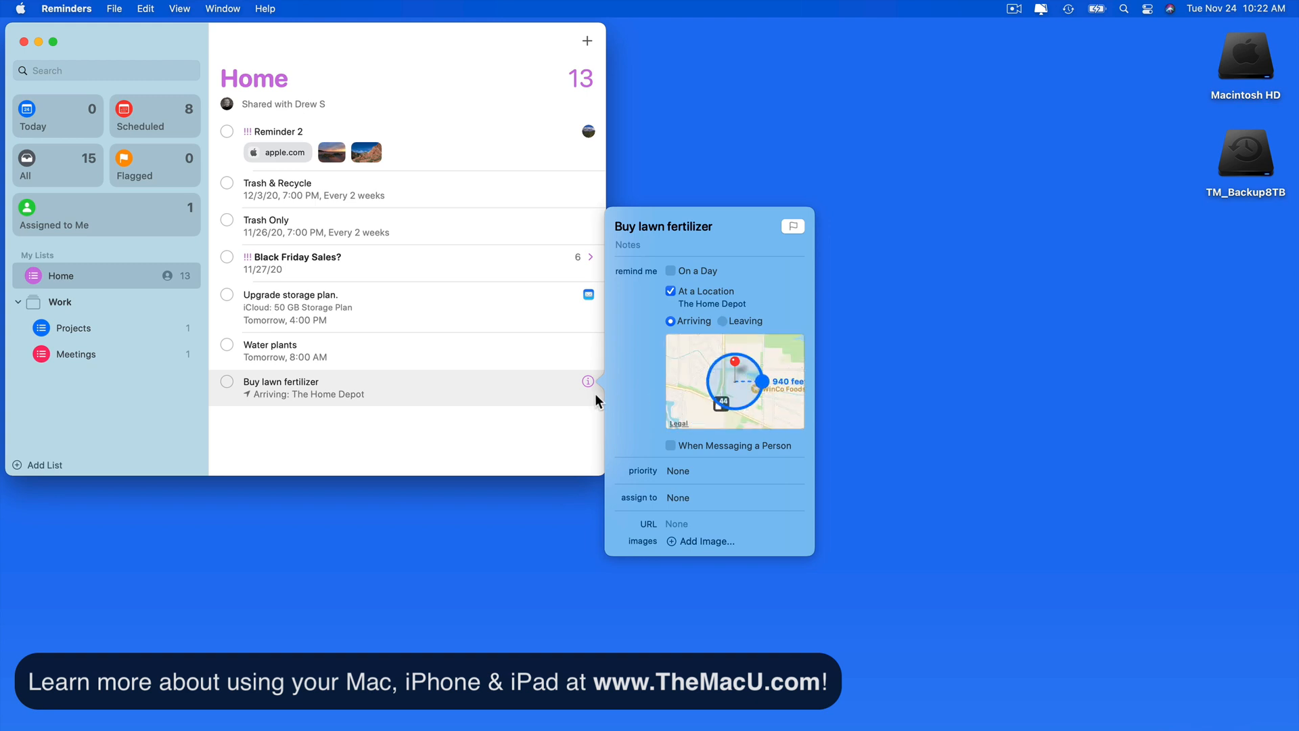
{"action": "mouse_move", "coordinate": [576, 398]}
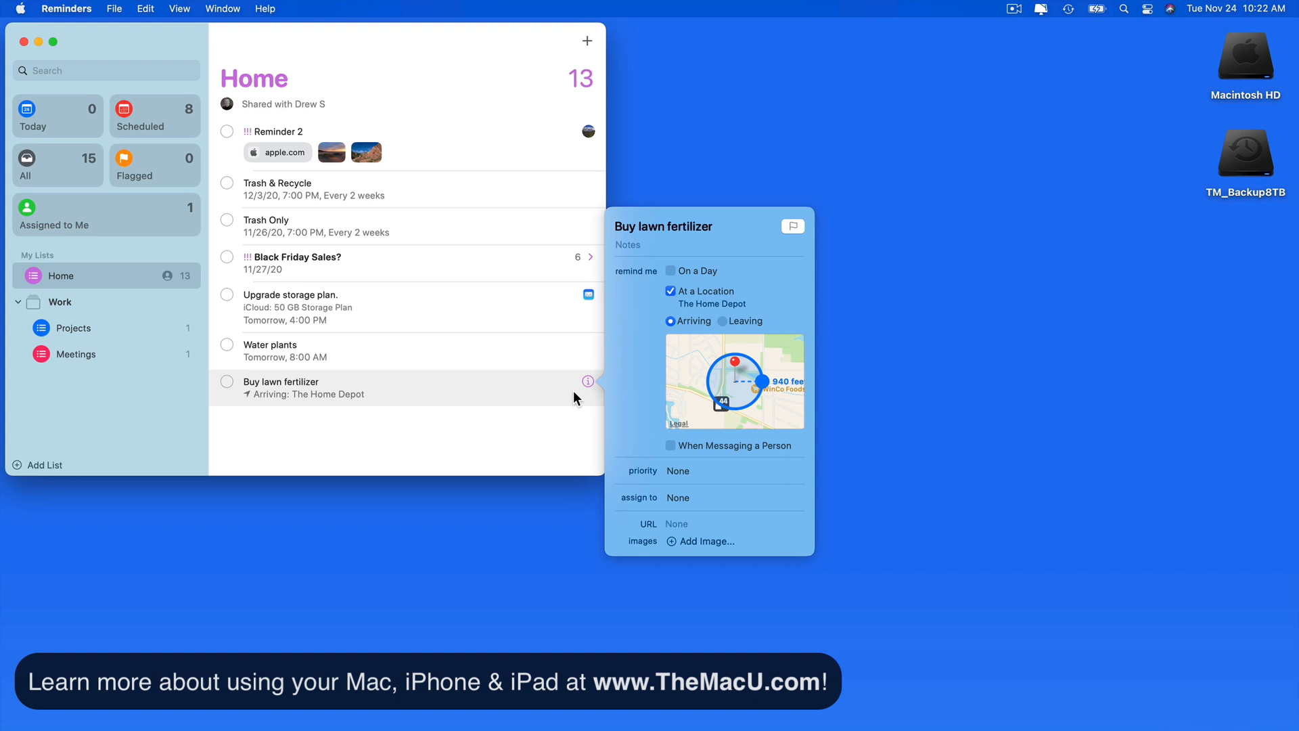
{"action": "left_click", "coordinate": [395, 357]}
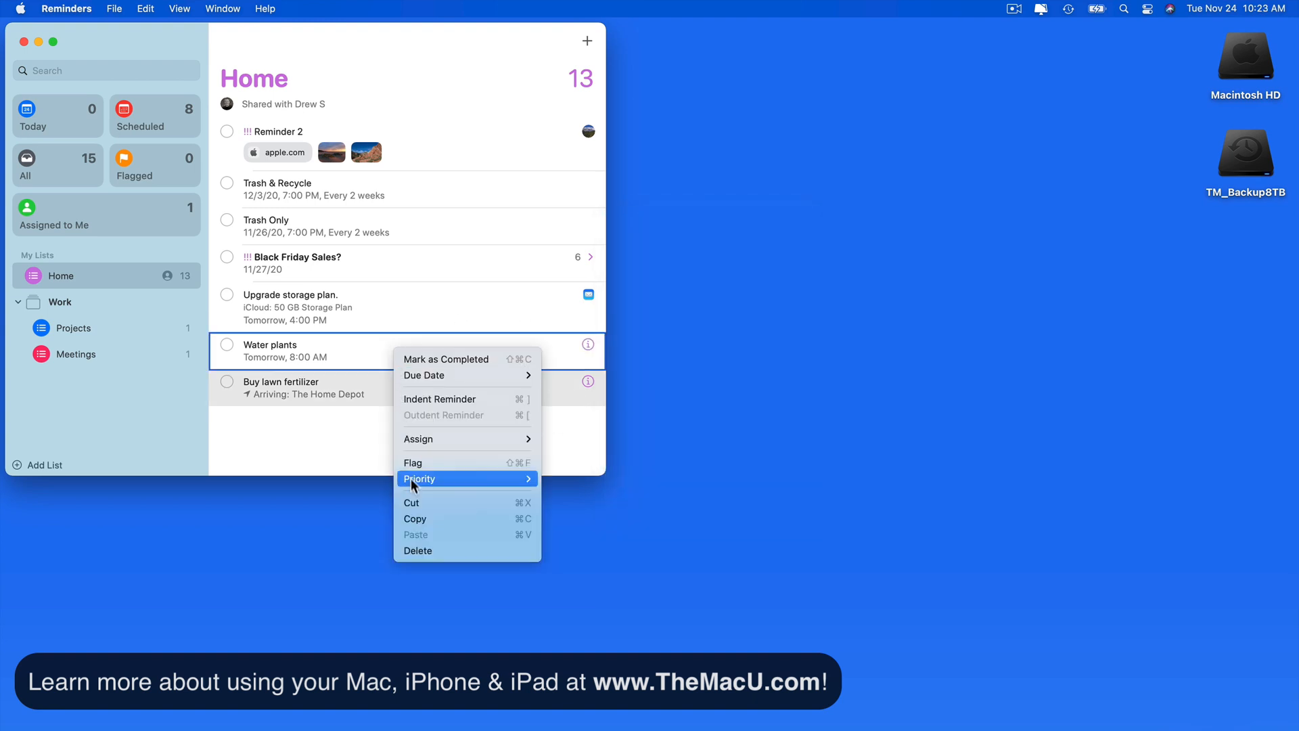
{"action": "left_click", "coordinate": [418, 551]}
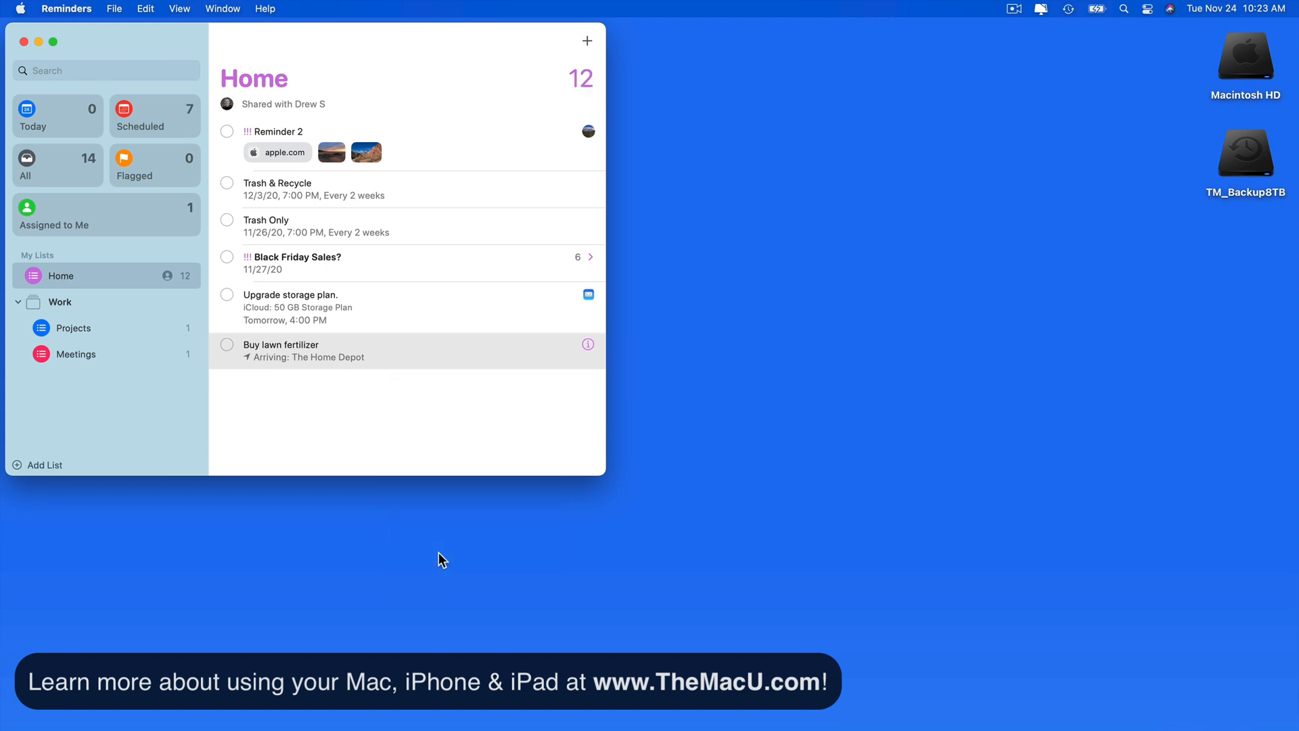
{"action": "mouse_move", "coordinate": [1172, 15]}
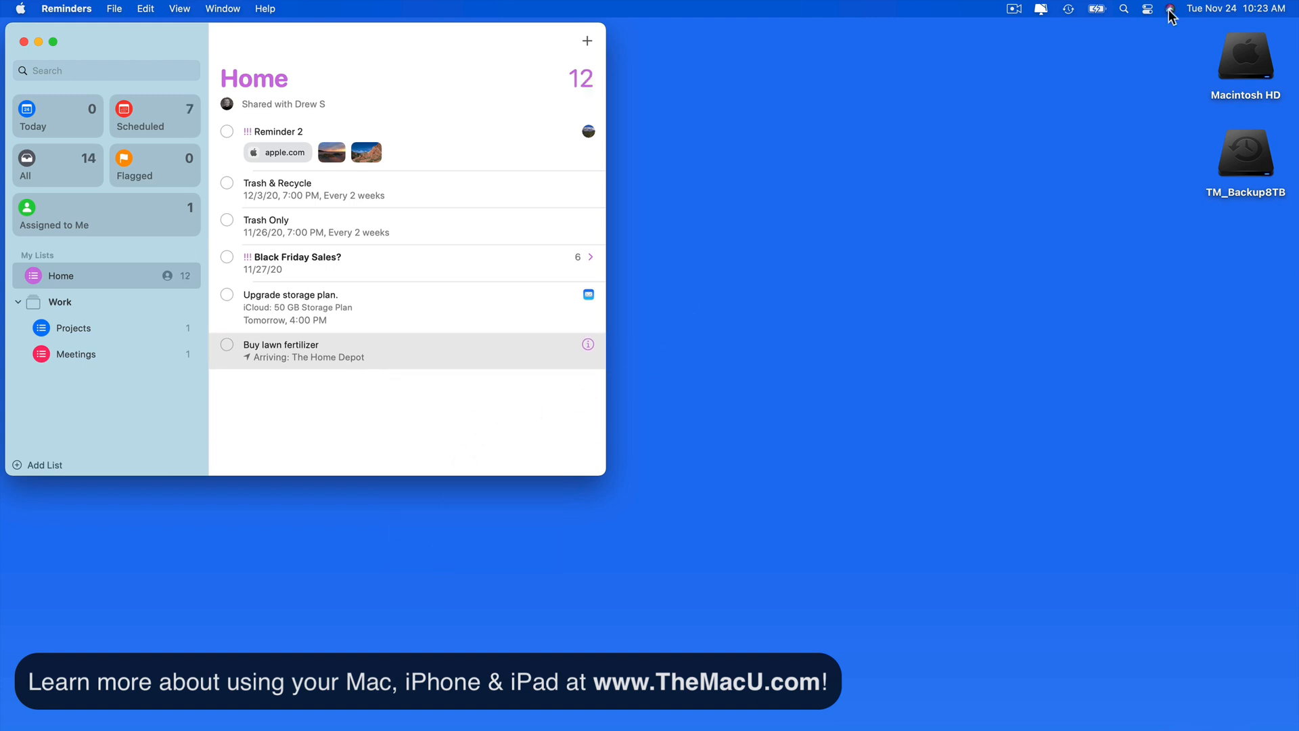
Ask Siri to set a reminder to water the plants every Friday at 8 AM.
{"action": "left_click", "coordinate": [1148, 8]}
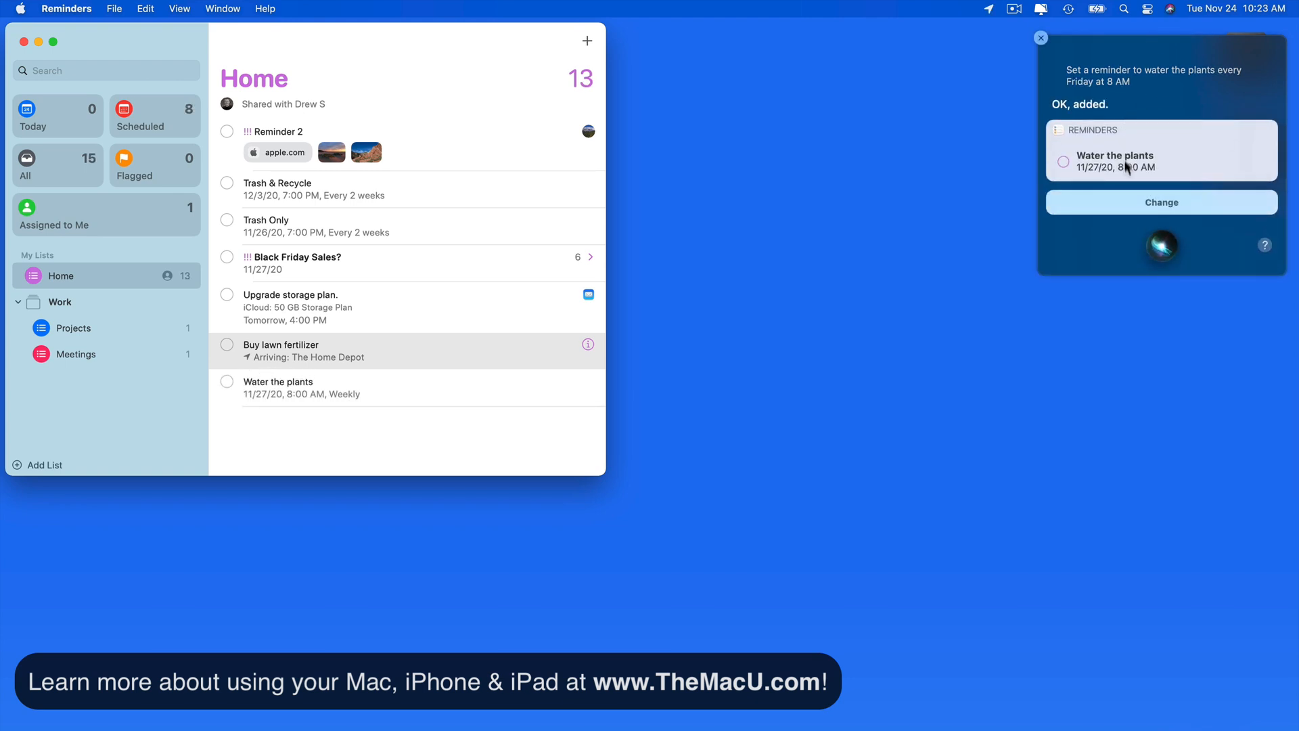
{"action": "left_click", "coordinate": [1041, 38]}
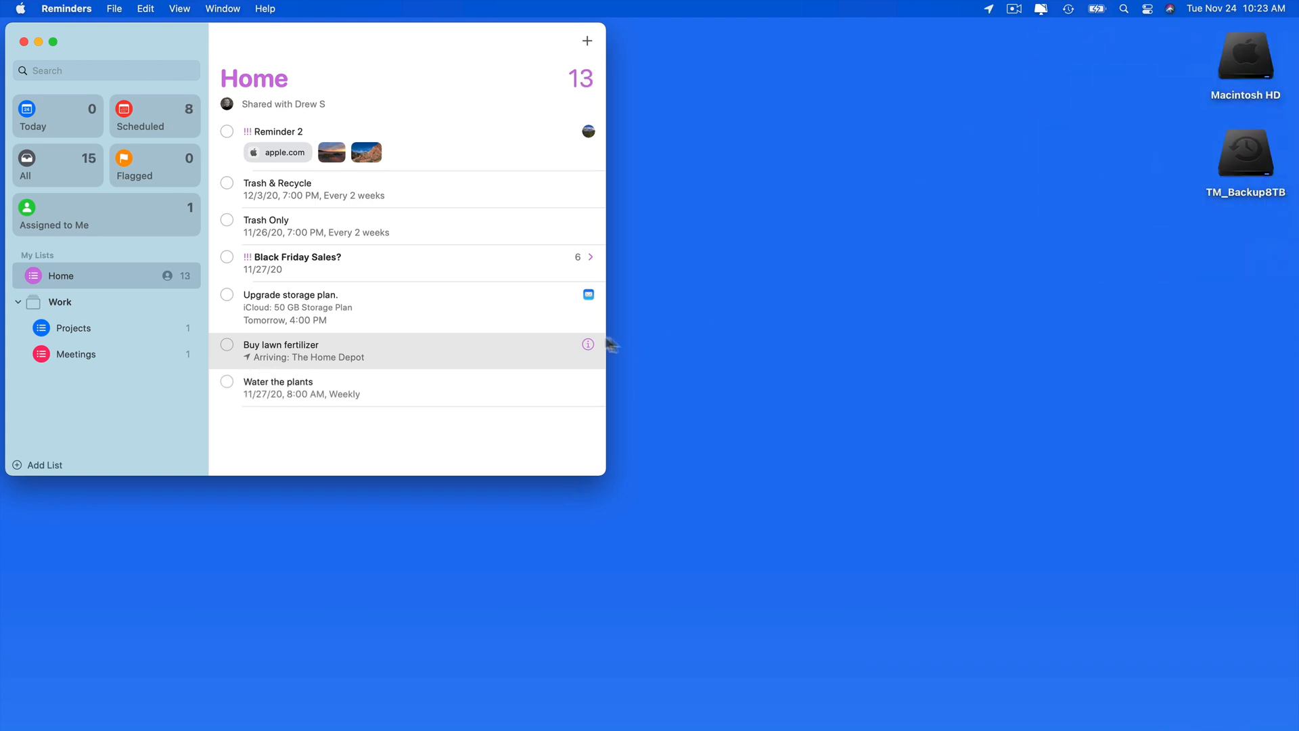
{"action": "mouse_move", "coordinate": [501, 398]}
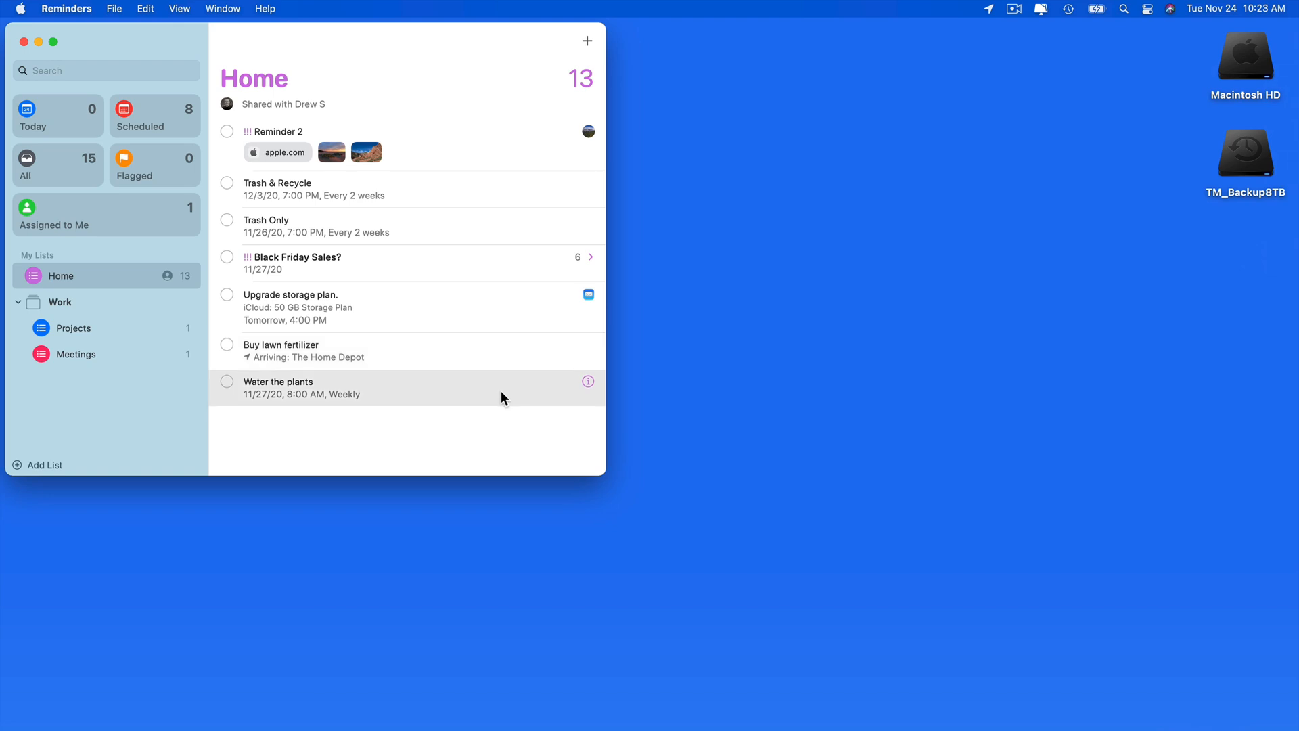
{"action": "mouse_move", "coordinate": [587, 382]}
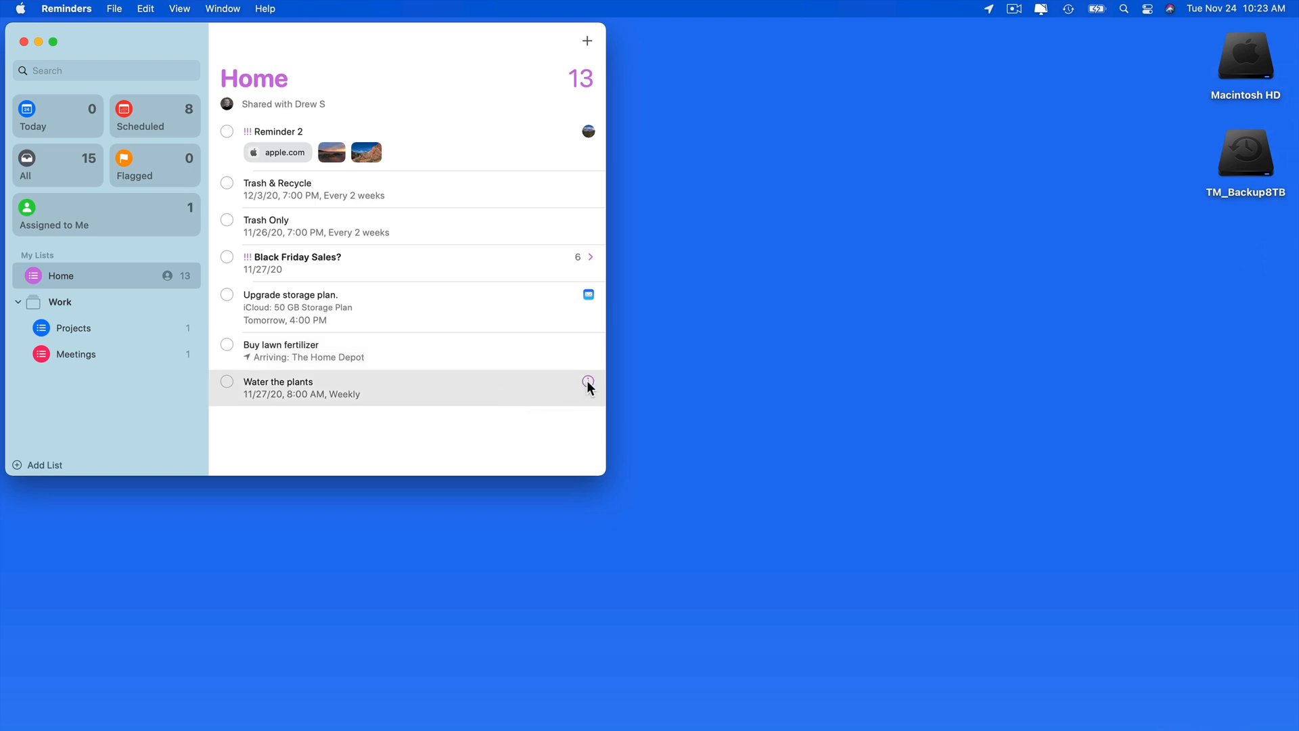
Show the Water the plants reminder's details: Fridays 8:00 AM, repeating weekly, never ending.
{"action": "left_click", "coordinate": [588, 382]}
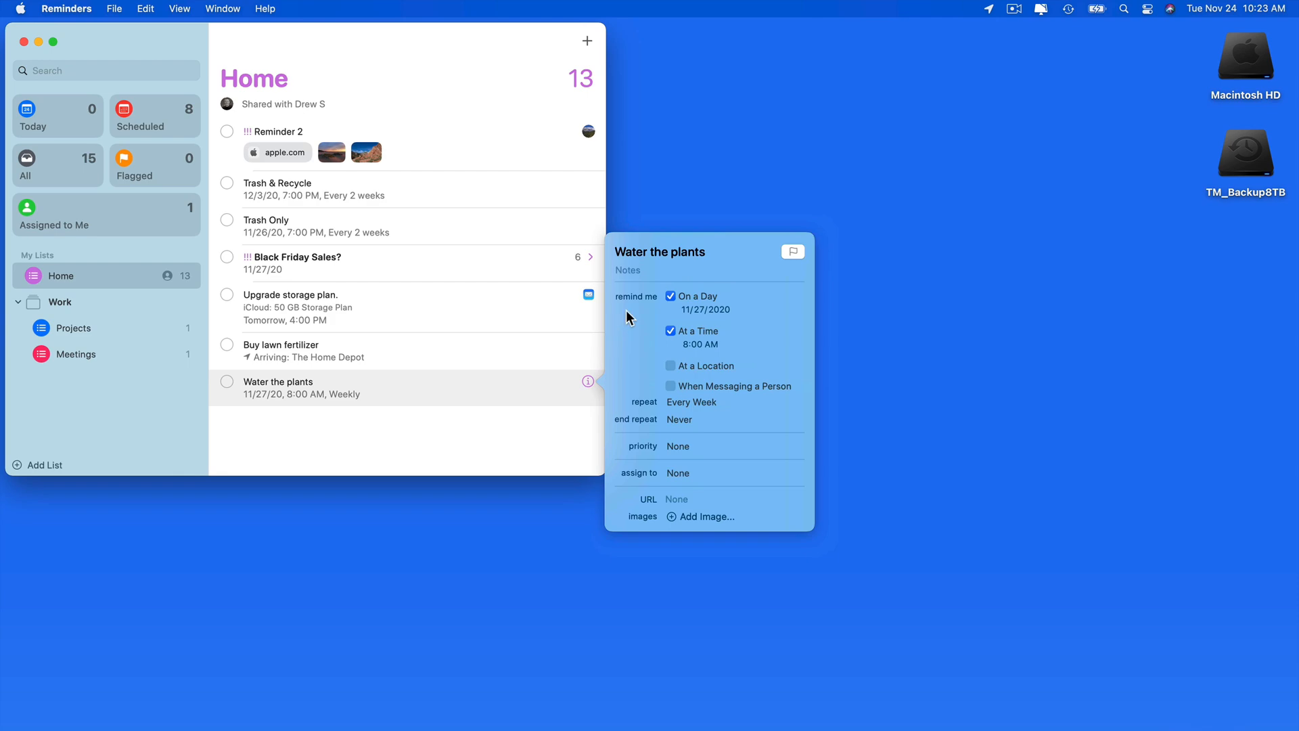